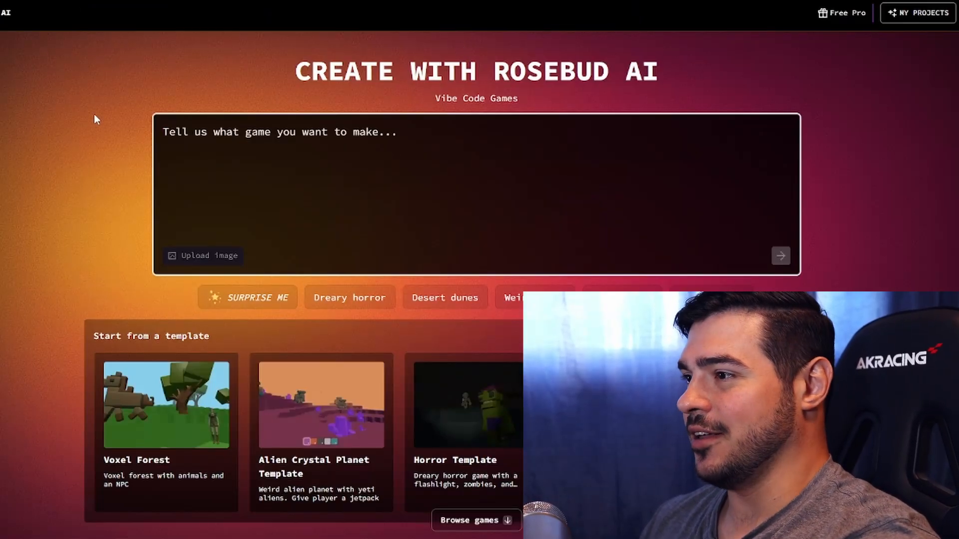
pyautogui.moveTo(563, 121)
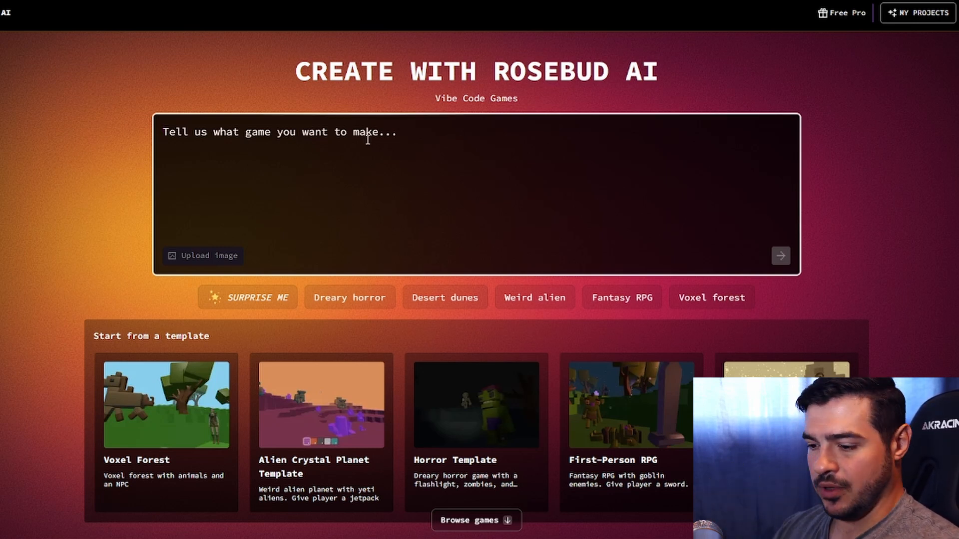
# - Submit a prompt describing a simple Pong game with player paddle, ball and scoring
pyautogui.write('A si')
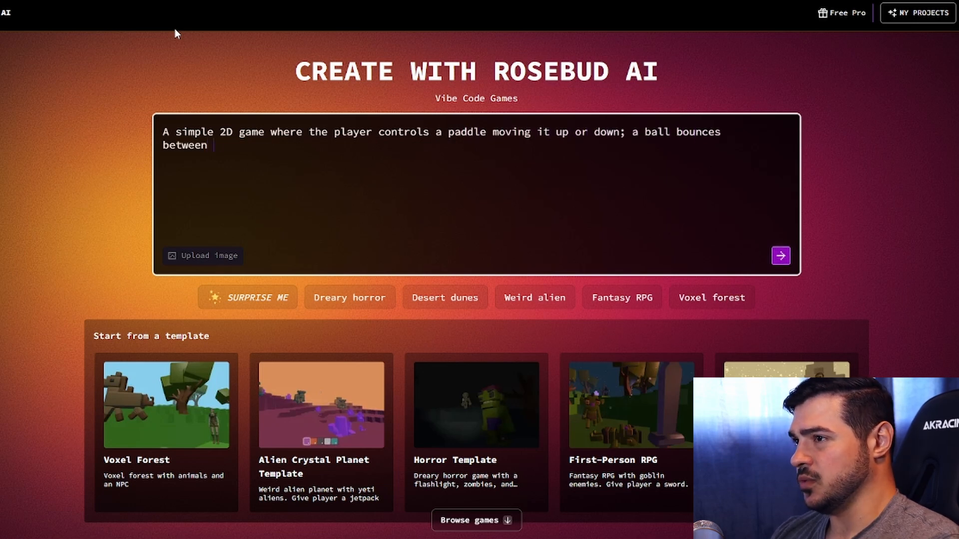
pyautogui.write("the player's paddle and the")
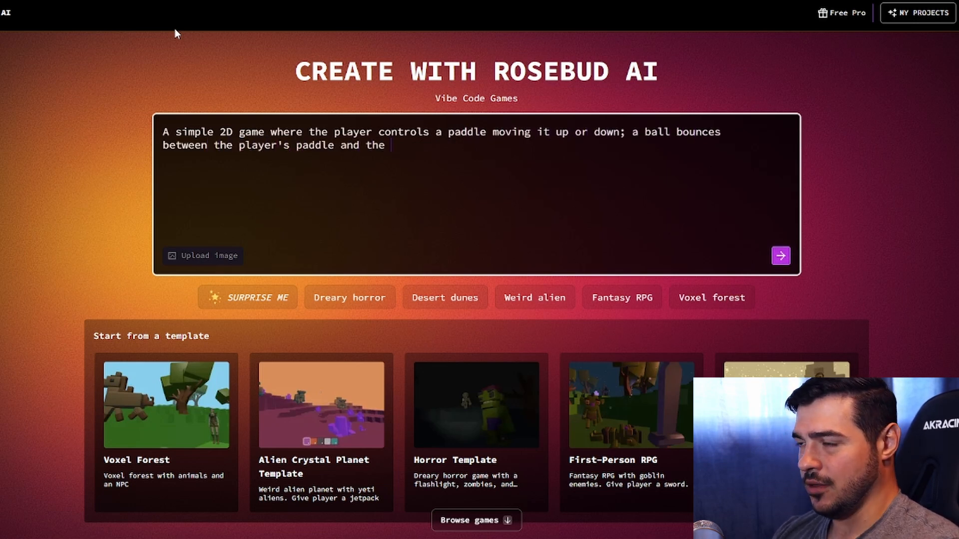
pyautogui.click(781, 255)
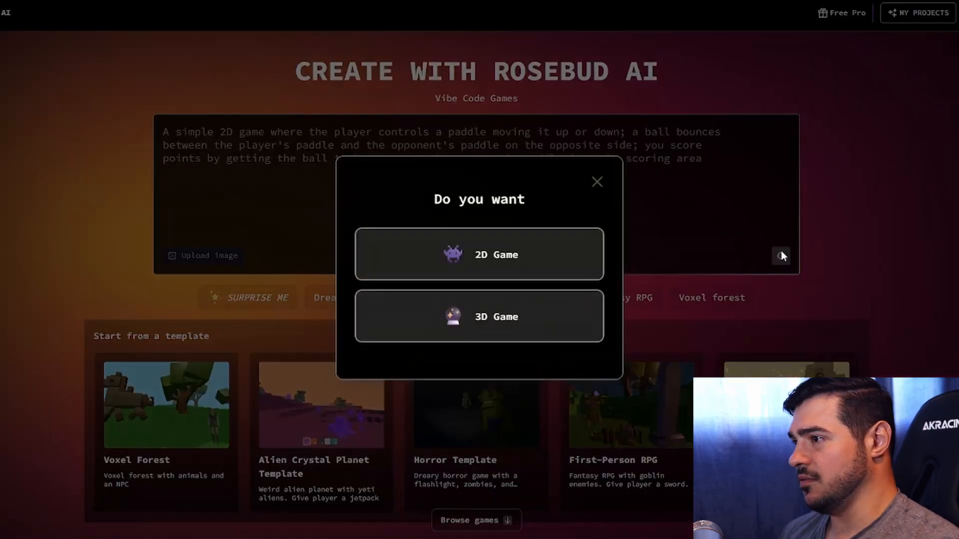
# - Choose the 2D Game option and let Rosie generate Classic Pong Arena
pyautogui.click(479, 255)
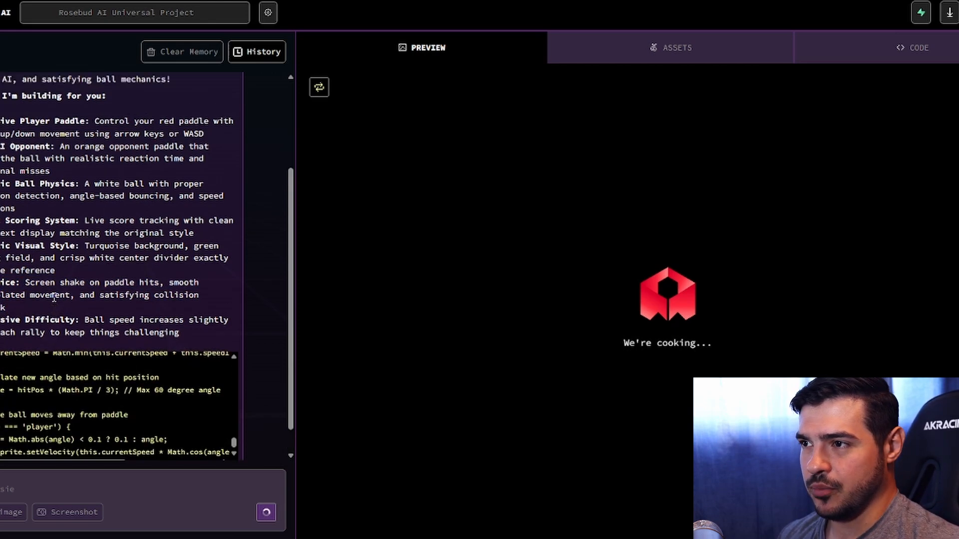
pyautogui.scroll(-3)
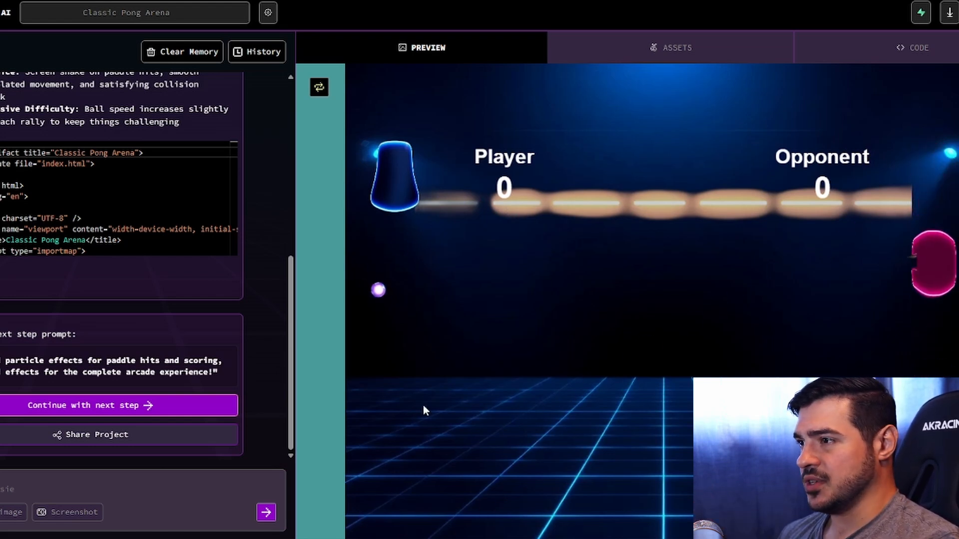
pyautogui.moveTo(519, 377)
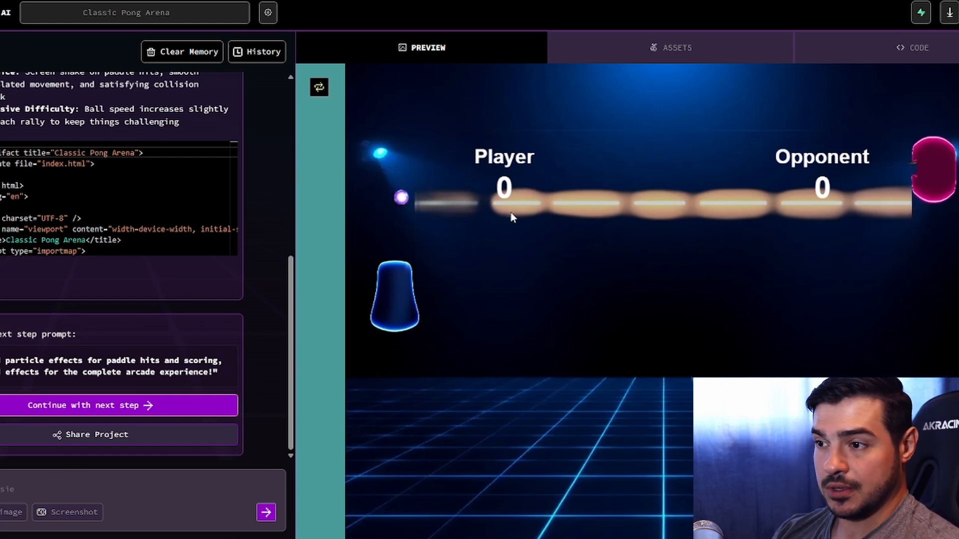
# - Report that the ball bounces off scoring areas and the paddles don't collide
pyautogui.write('It looks I')
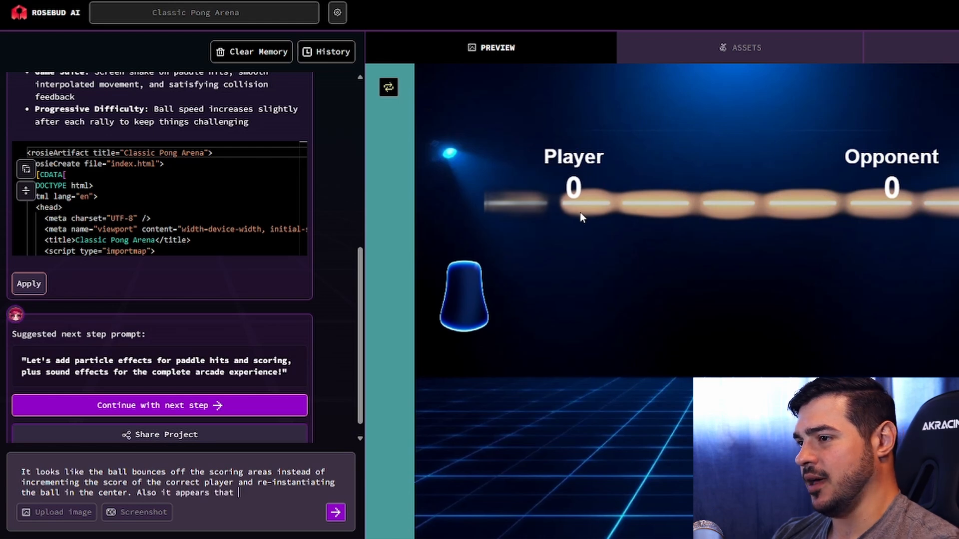
pyautogui.write("the paddles don't act")
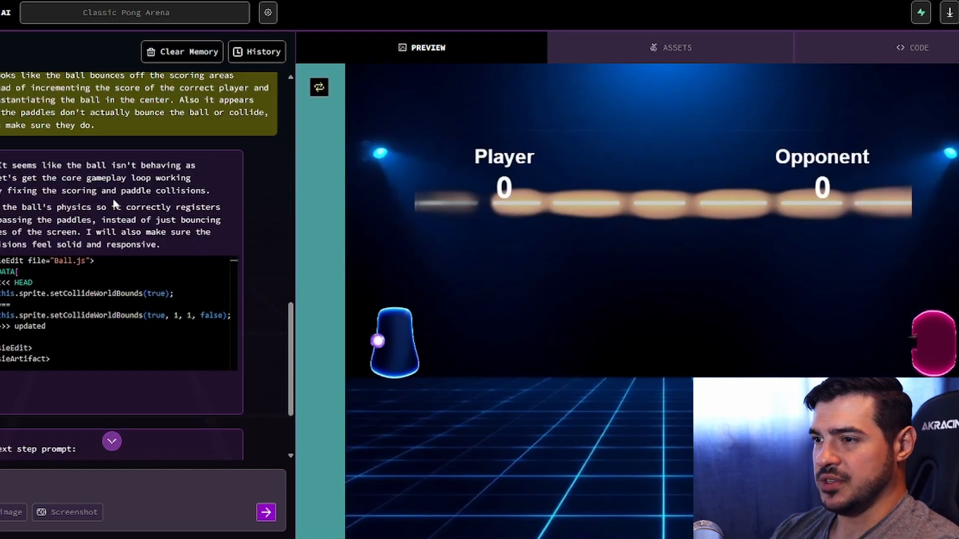
# - Ask that the ball respawn at centre after crossing a player's boundary of the play area
pyautogui.write("to have had no affect - let's start by making sure that")
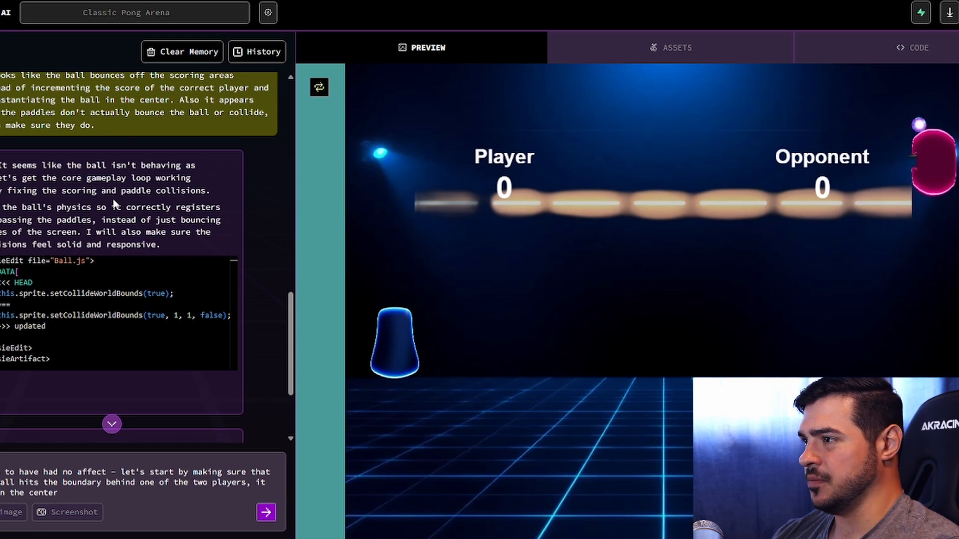
pyautogui.write('of the play area n')
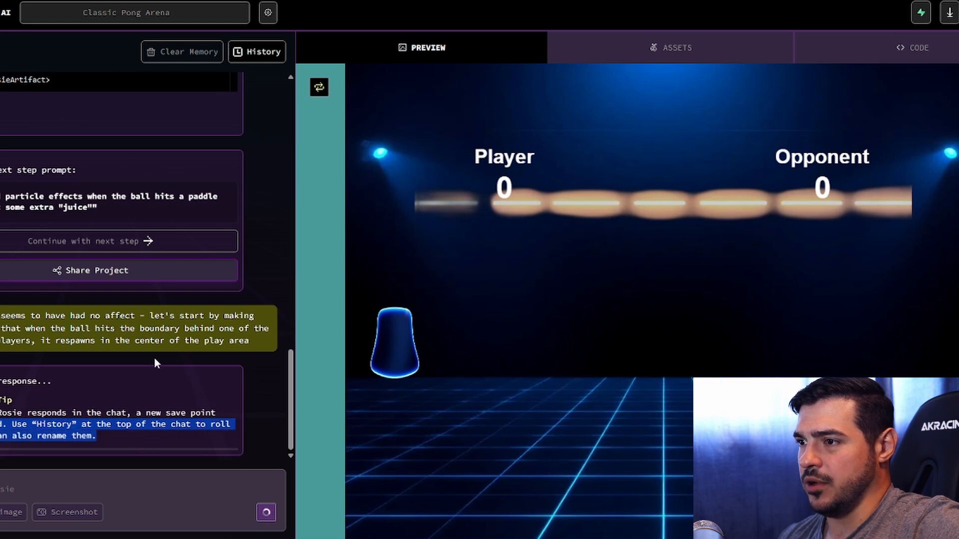
pyautogui.click(917, 48)
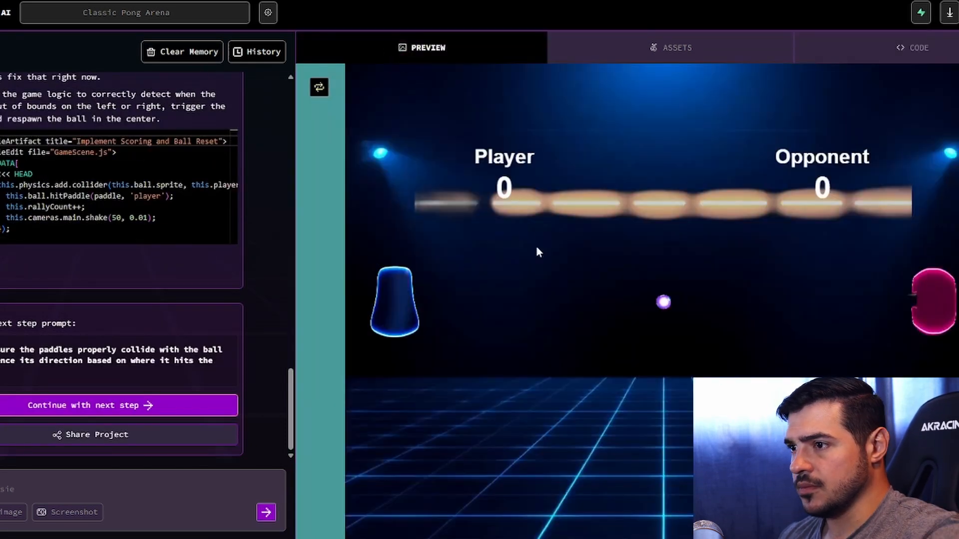
# - Review the chat showing the playerScore runtime TypeError after the scoring edit
pyautogui.scroll(-3)
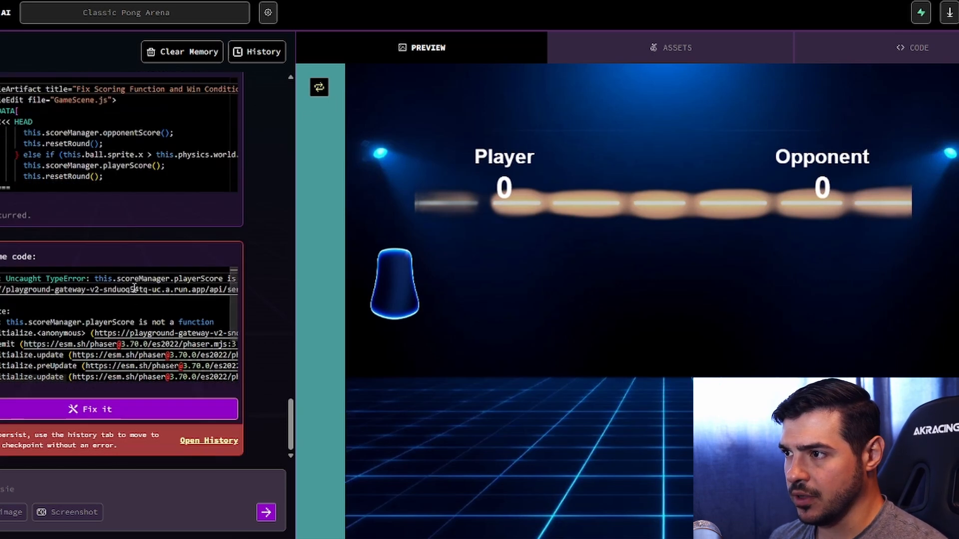
# - Send the runtime error to Rosie via 'Fix it' and review the resulting Ball.js fix
pyautogui.click(96, 409)
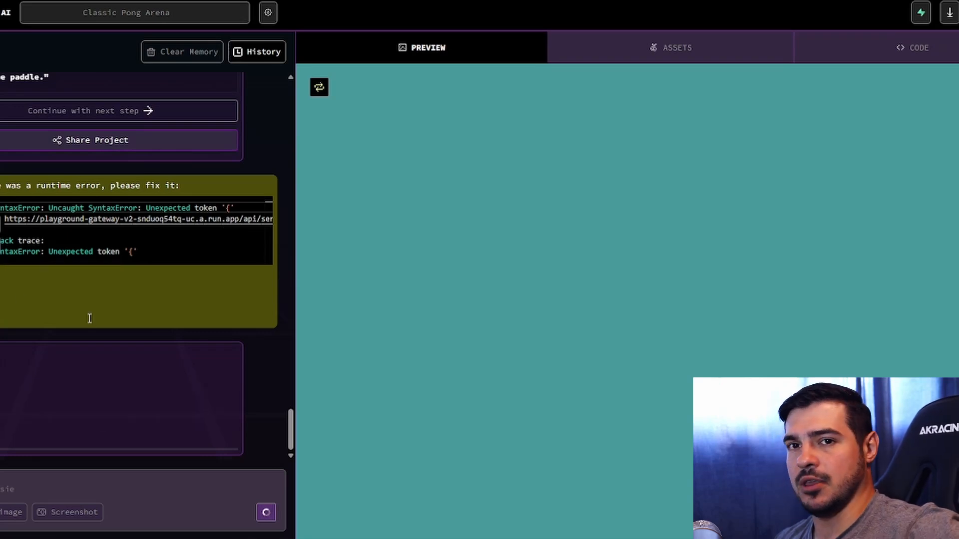
pyautogui.scroll(-3)
pyautogui.write("s not bouncing off the opponent's paddle. Make sure that")
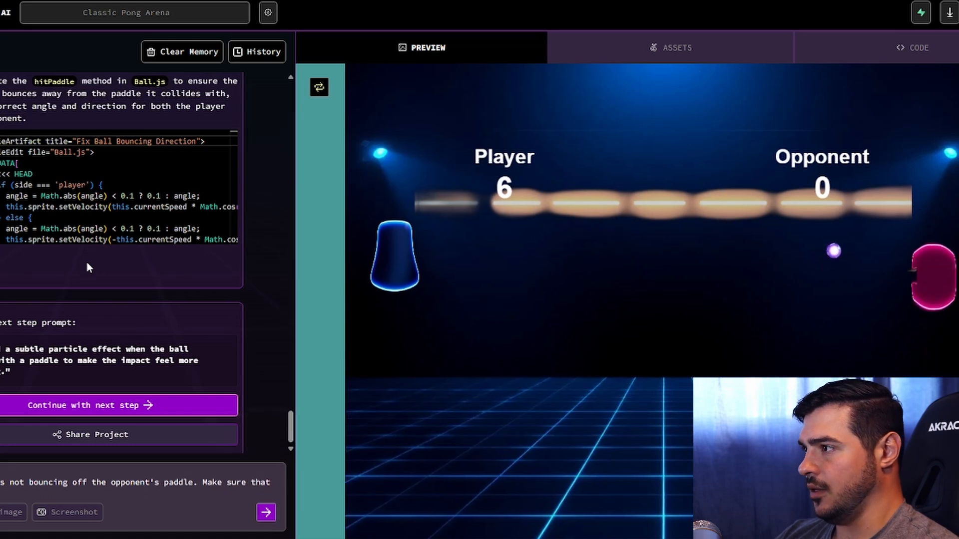
# - Request the ball bounce off the opponent's paddle and a minimalist black-and-white restyle
pyautogui.write('all touches the o')
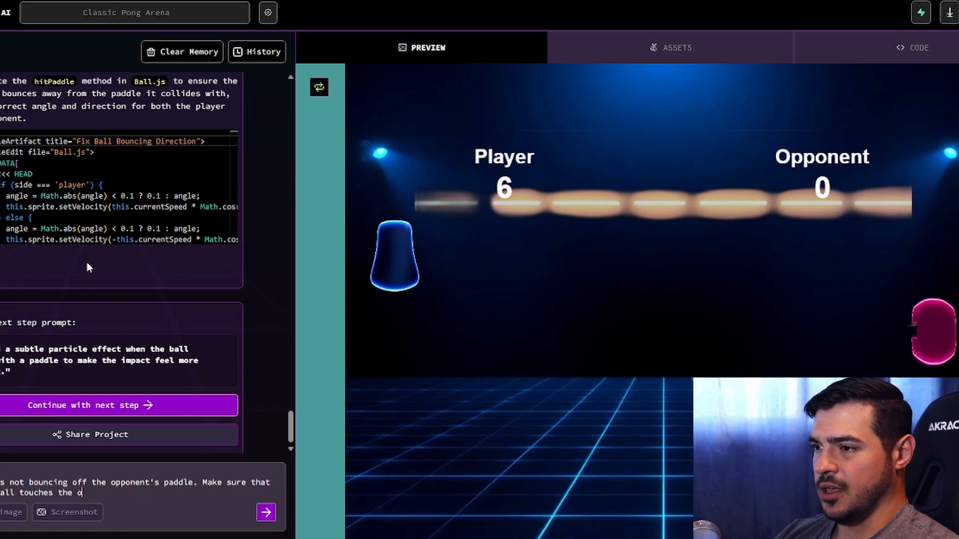
pyautogui.write("pponent's paddle, it bounces off.")
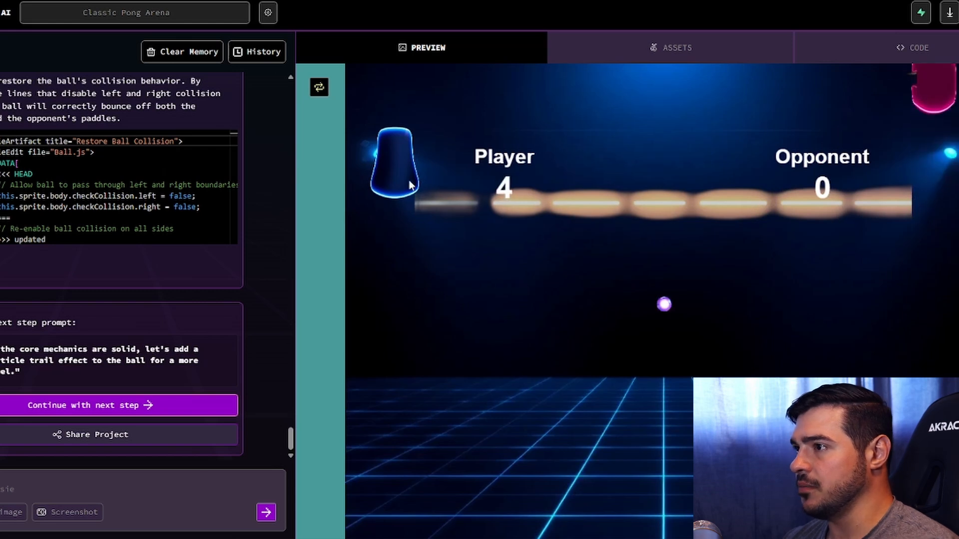
pyautogui.write('Please remove a')
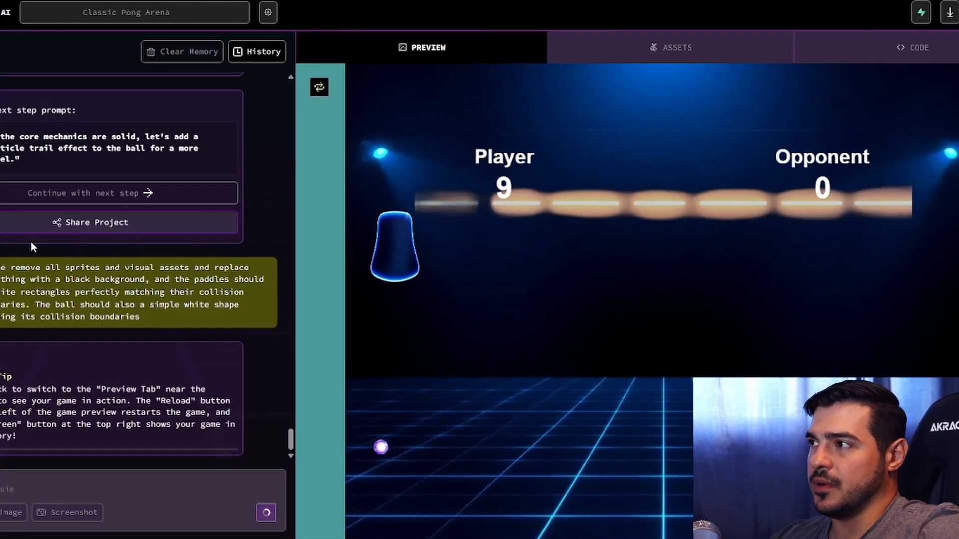
pyautogui.moveTo(715, 54)
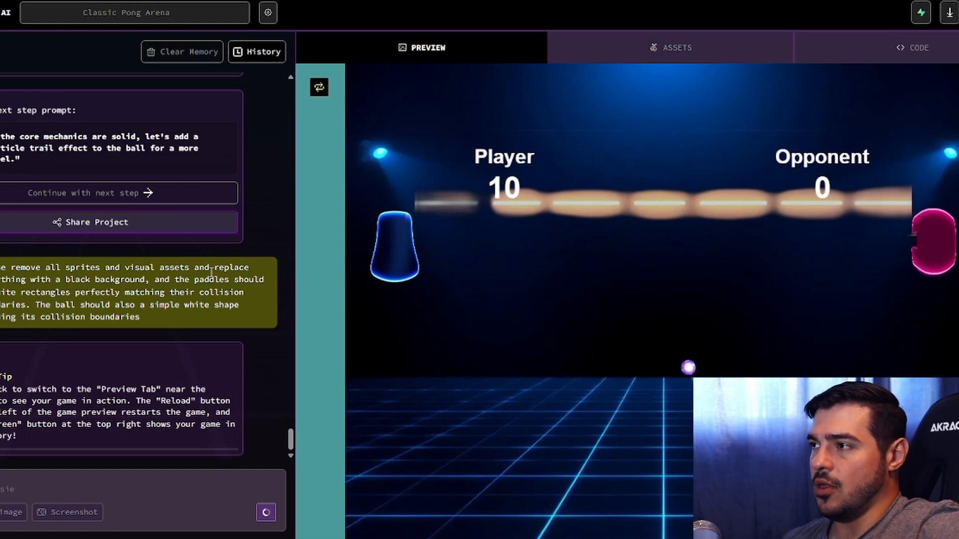
# - Review the generated code for the black-and-white Pong conversion in the chat
pyautogui.scroll(-3)
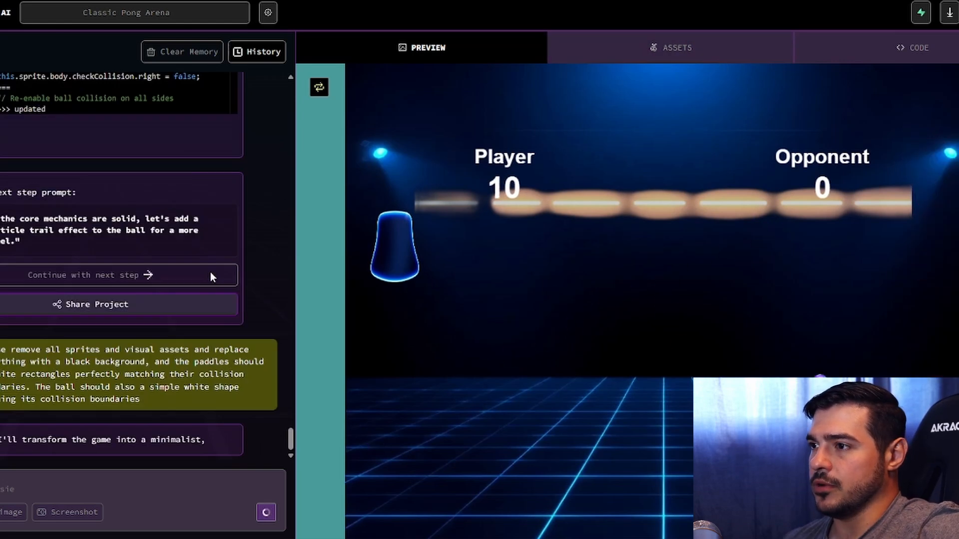
pyautogui.scroll(-3)
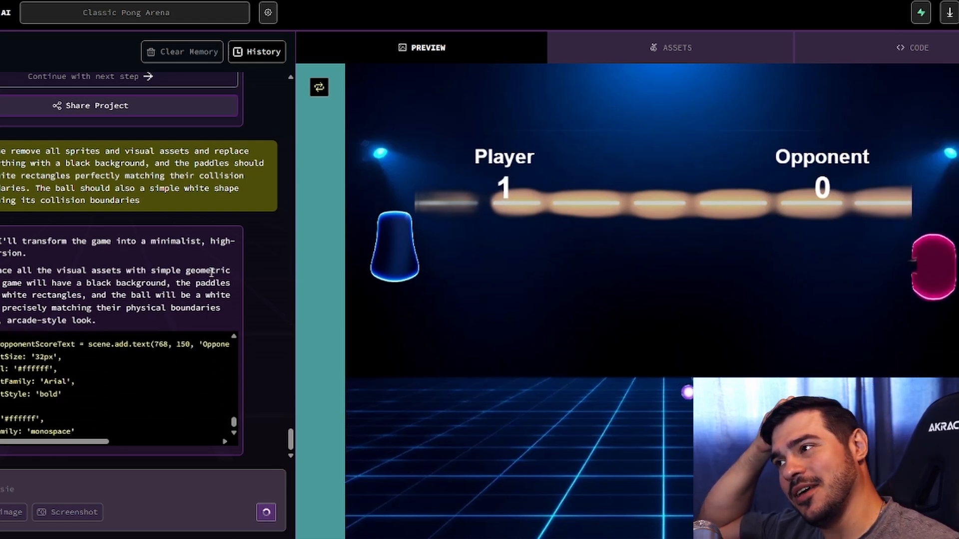
pyautogui.scroll(-3)
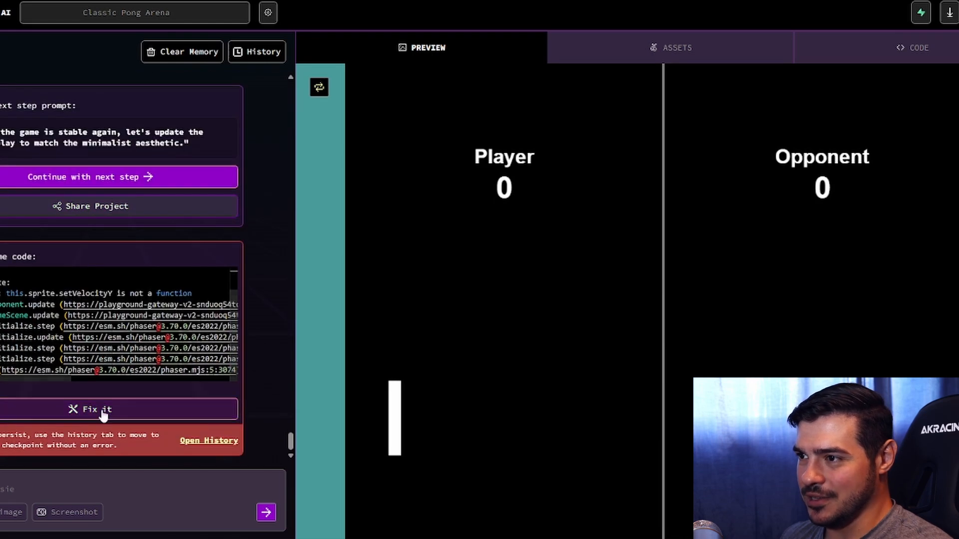
pyautogui.click(101, 410)
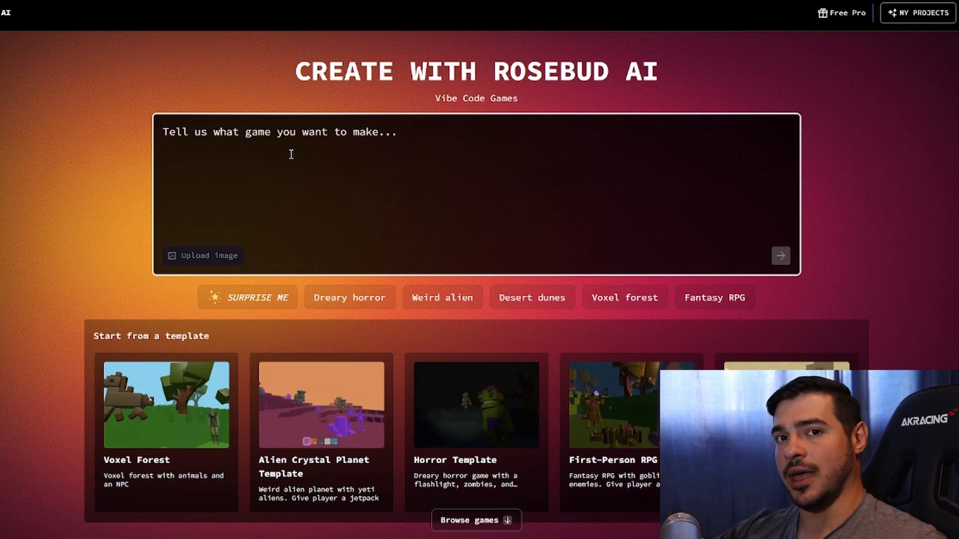
# - Submit 'Create a space dogfighting game.' as a new project from the start page
pyautogui.write('Create a space dogfighting game.')
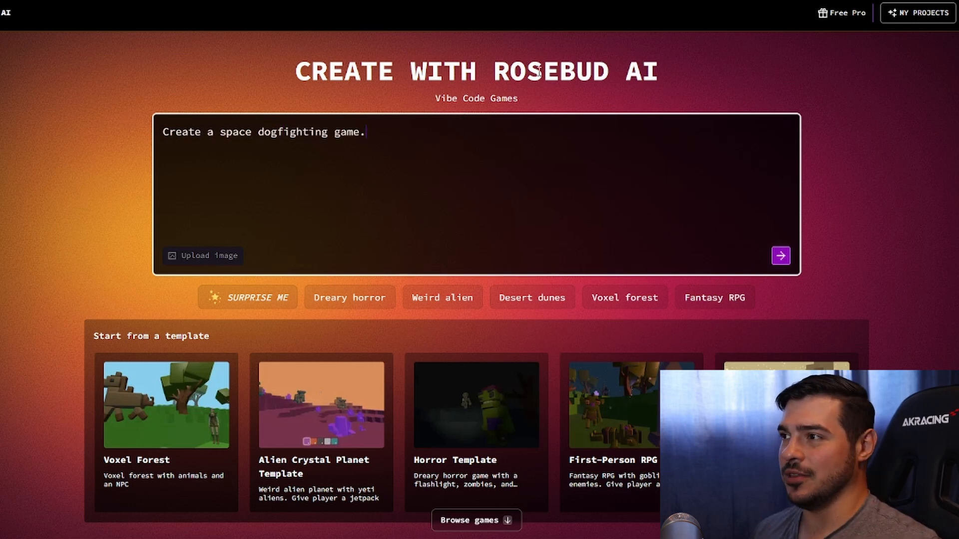
pyautogui.moveTo(613, 101)
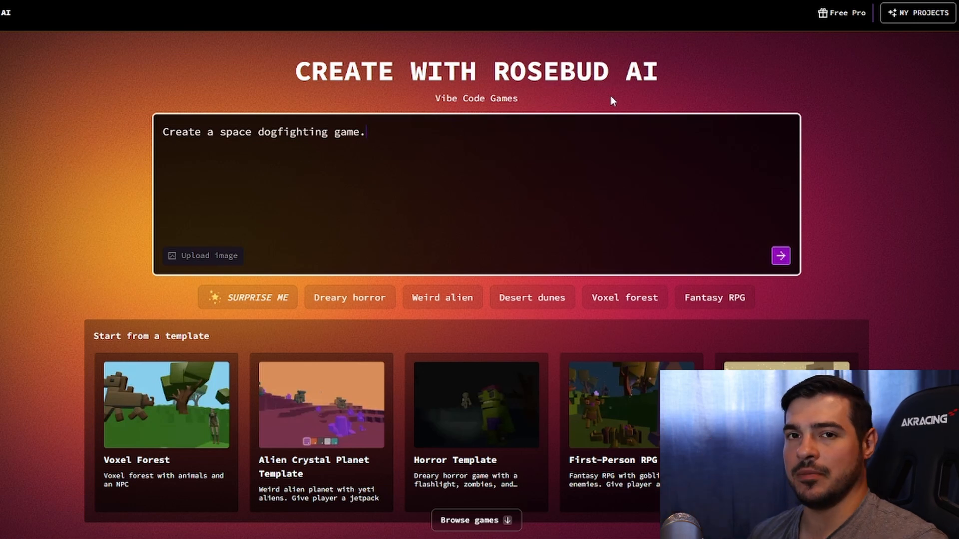
pyautogui.click(780, 256)
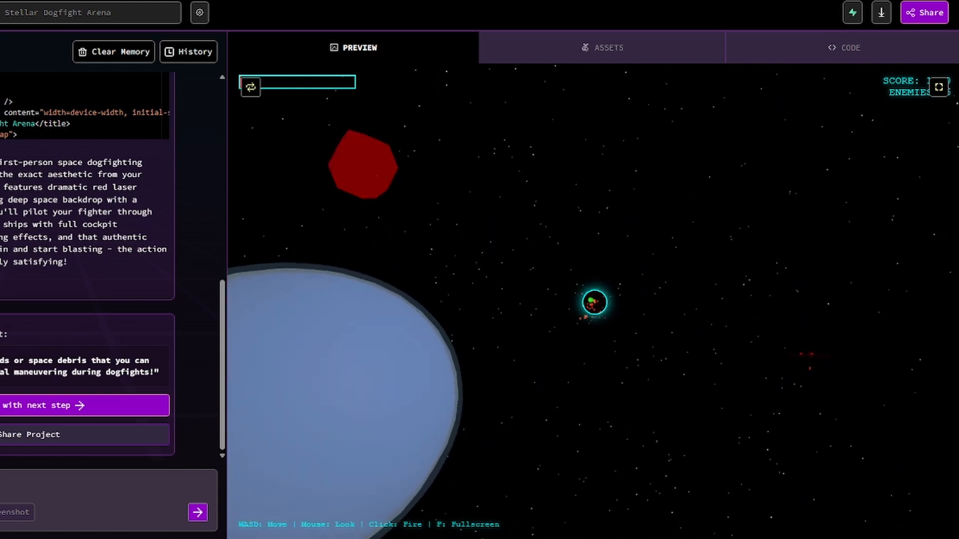
# - Ask for a third-person perspective so the player's starfighter is visible
pyautogui.write('Make the perspective 3rd person, I want to')
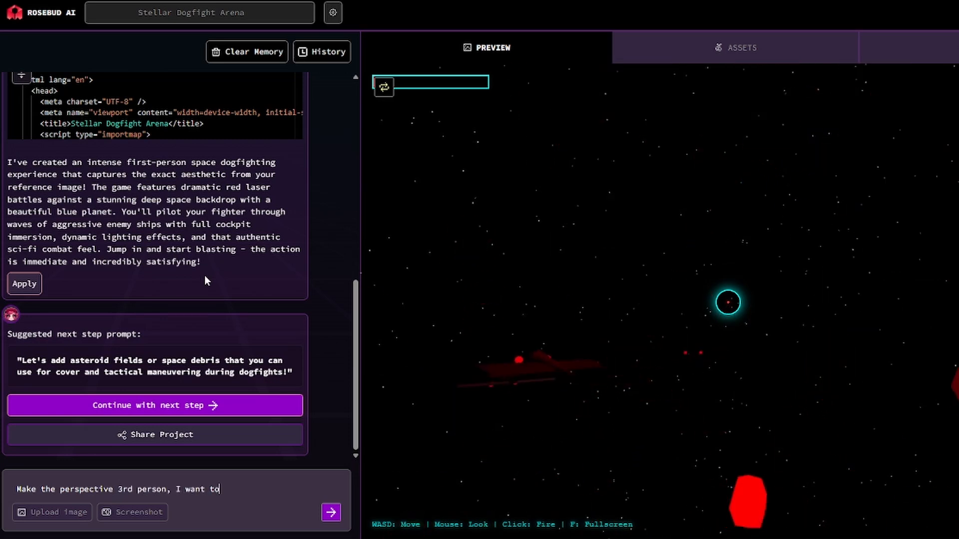
pyautogui.write('see my starfi')
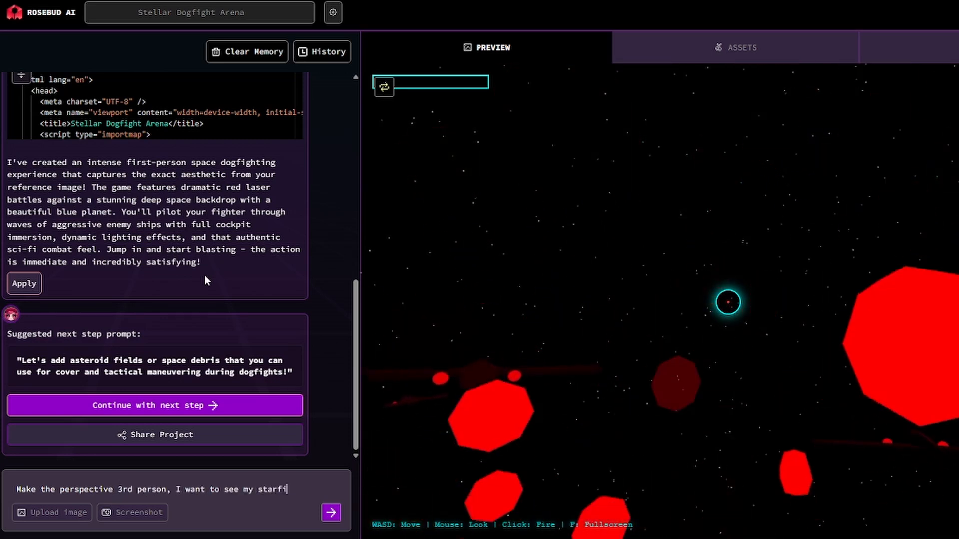
pyautogui.click(330, 512)
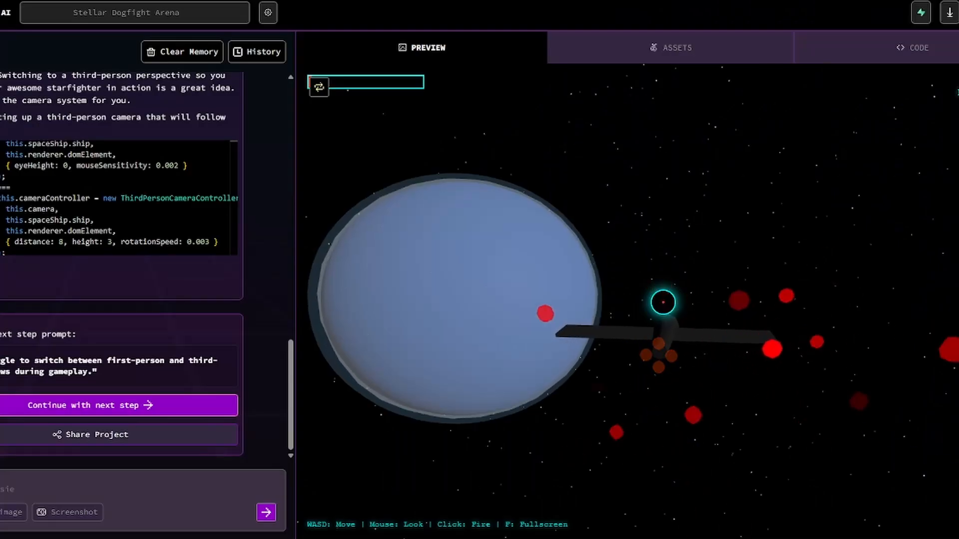
# - Request an overhaul of the flight controls with constant forward motion and mouse steering
pyautogui.write("Let's overh")
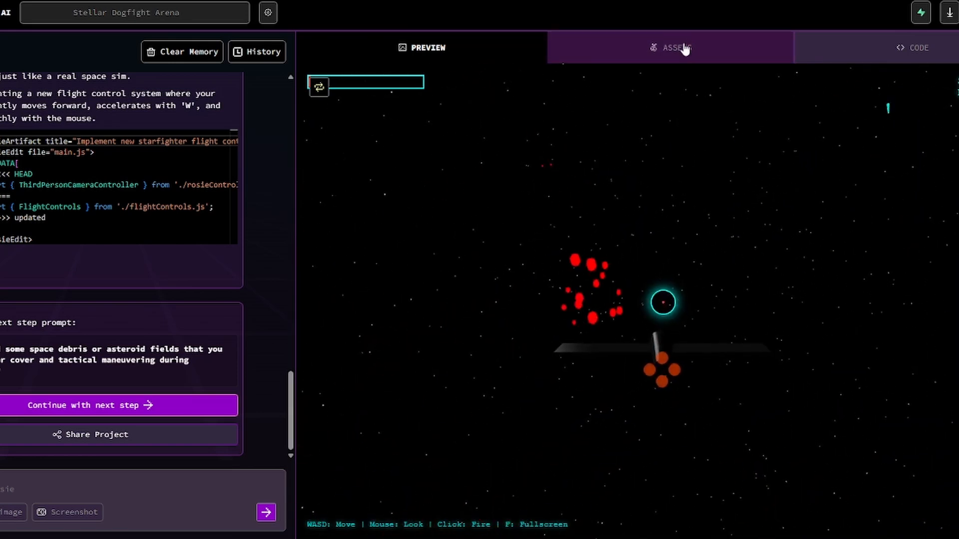
pyautogui.click(677, 48)
pyautogui.write('Please add @starfighter.fbx?AcHX to the scene')
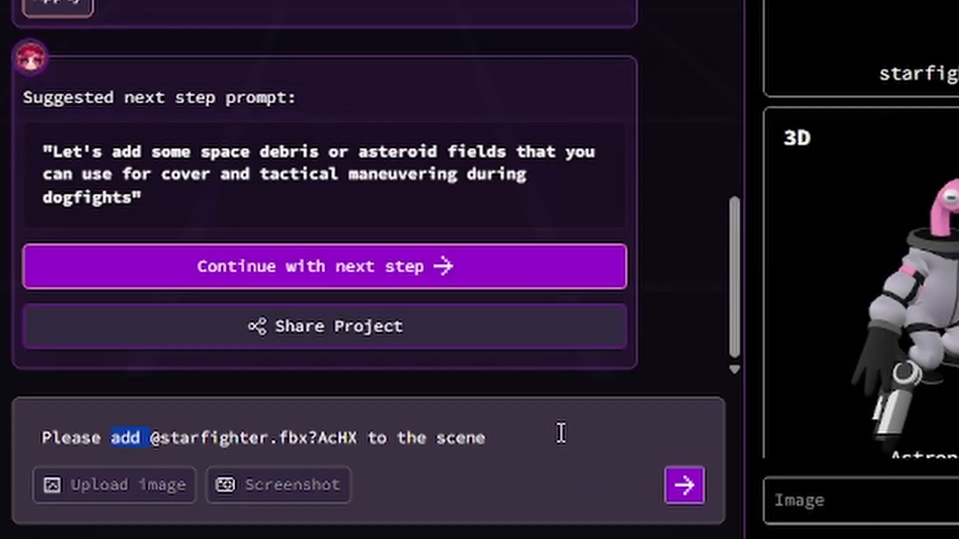
pyautogui.write('replace the player starfighter with')
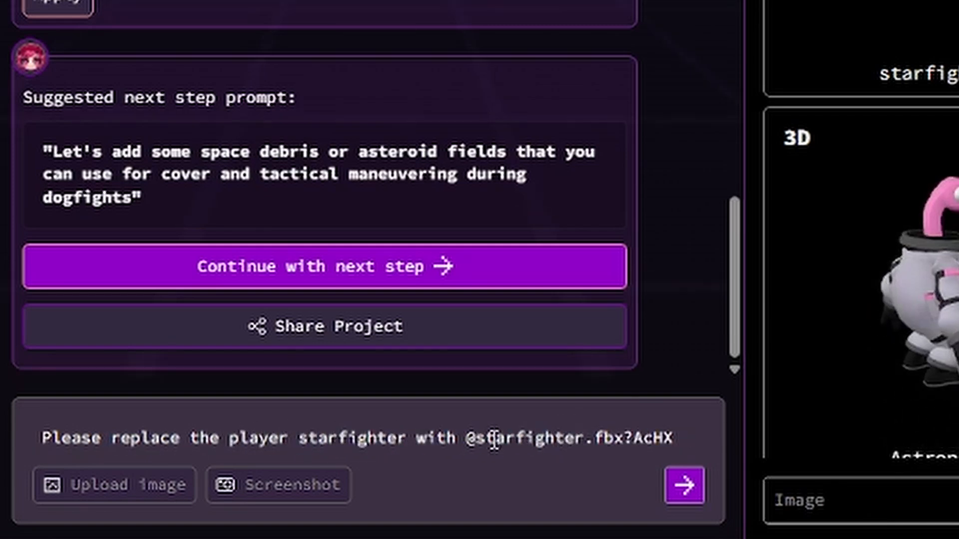
pyautogui.doubleClick(527, 439)
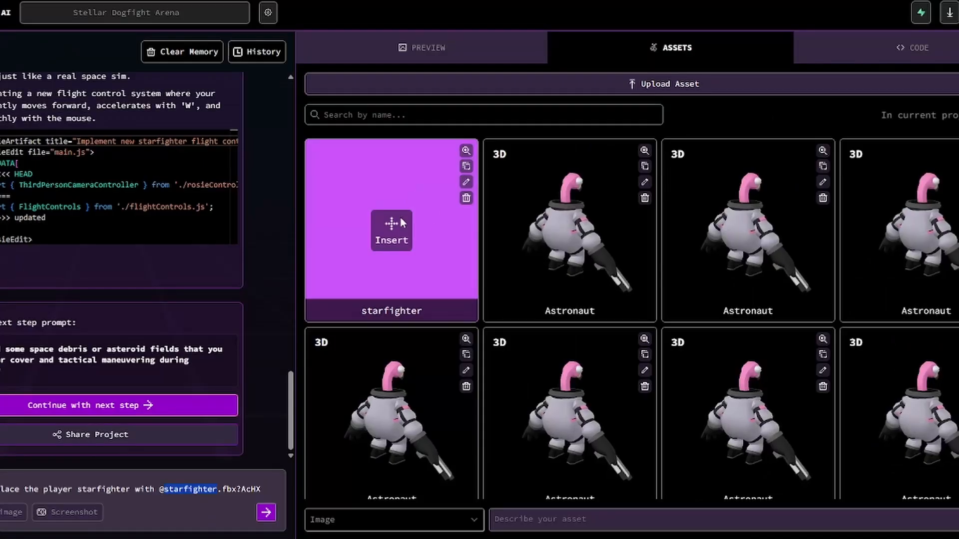
pyautogui.click(466, 150)
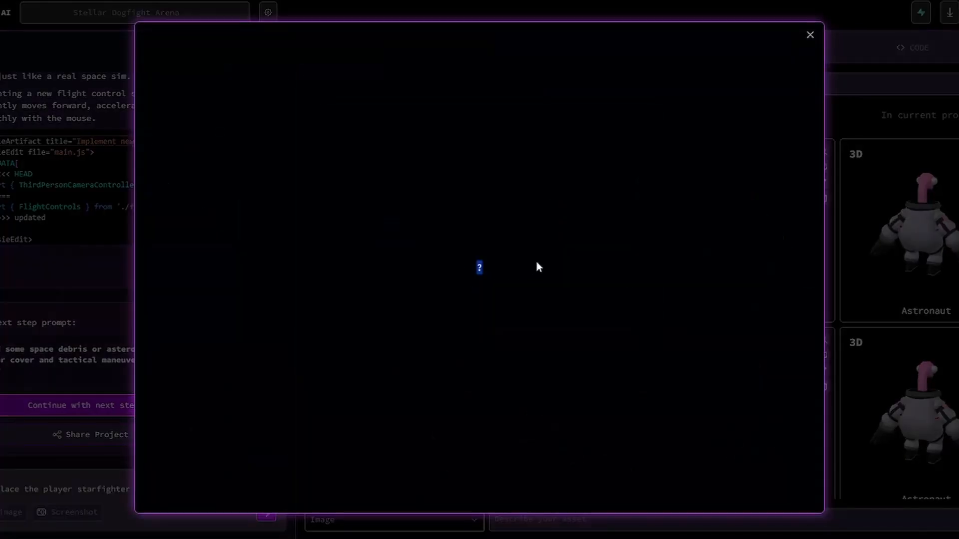
pyautogui.click(810, 34)
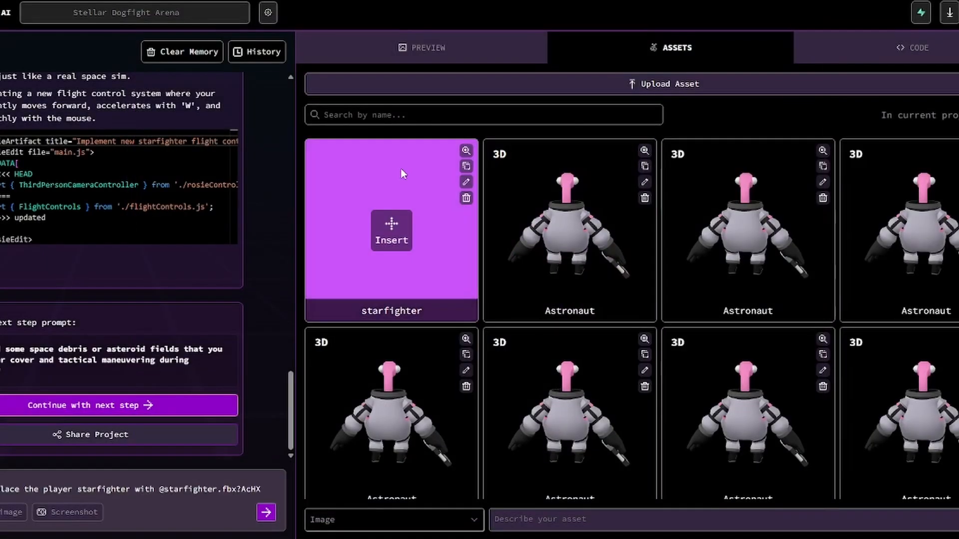